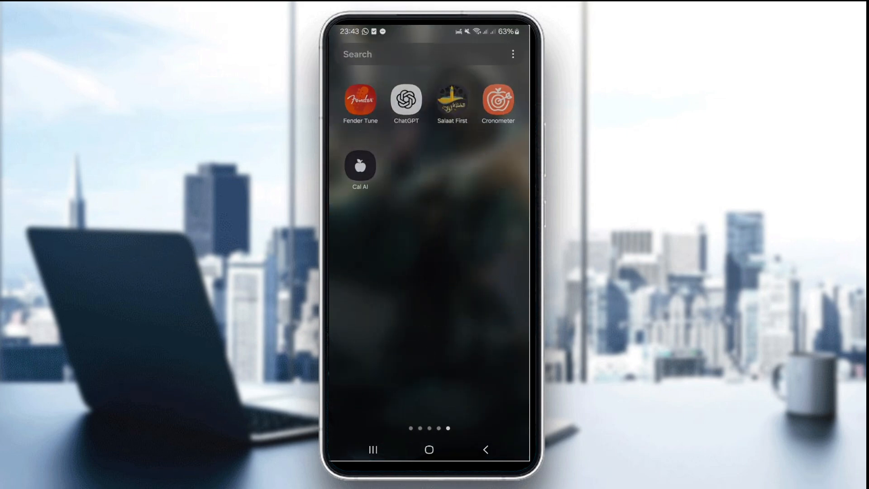
Launch Cal AI from the app drawer, landing on its home dashboard with the day-streak prompt
left_click(360, 166)
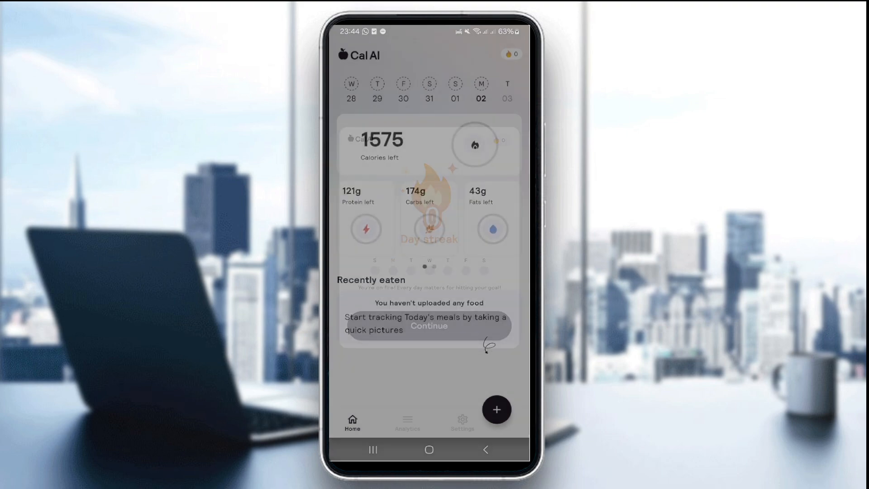
Dismiss the day-streak prompt to reach the Settings screen with profile measurements and preferences
left_click(461, 422)
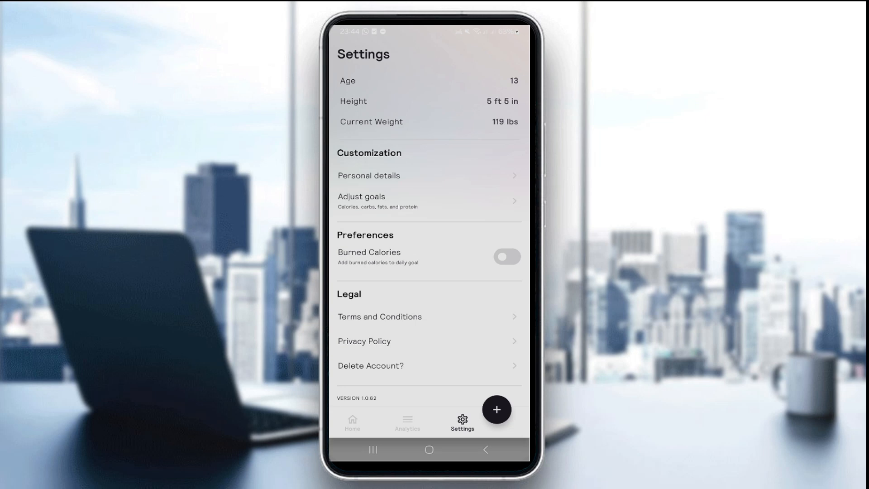
Show the Analytics overview with weight goal, BMI, goal progress and the weekly Nutrition chart
left_click(408, 422)
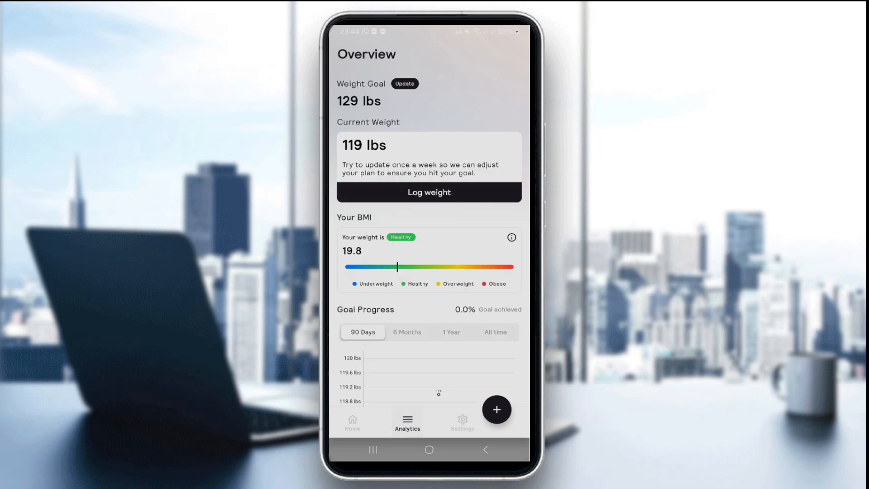
scroll("down", 3)
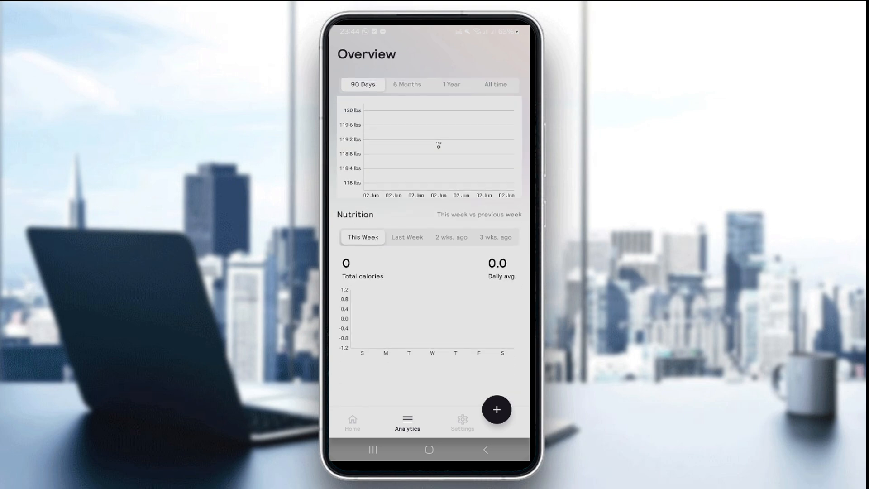